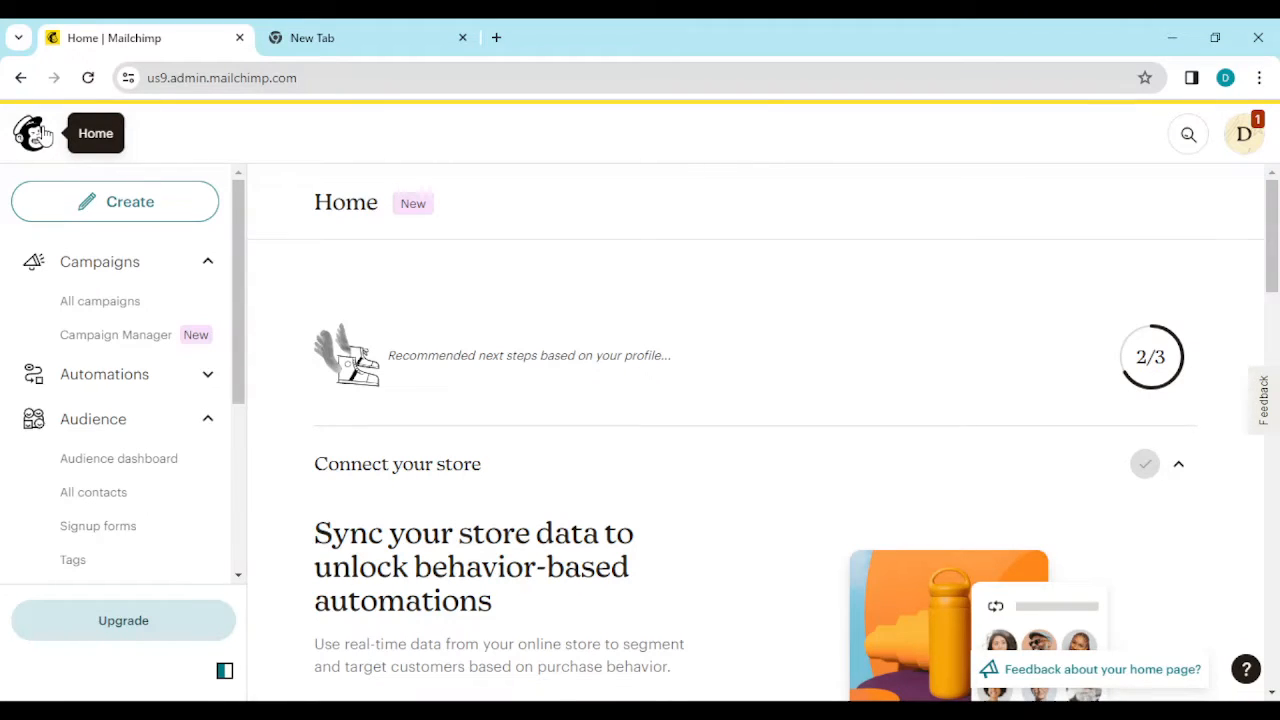
pyautogui.moveTo(5, 35)
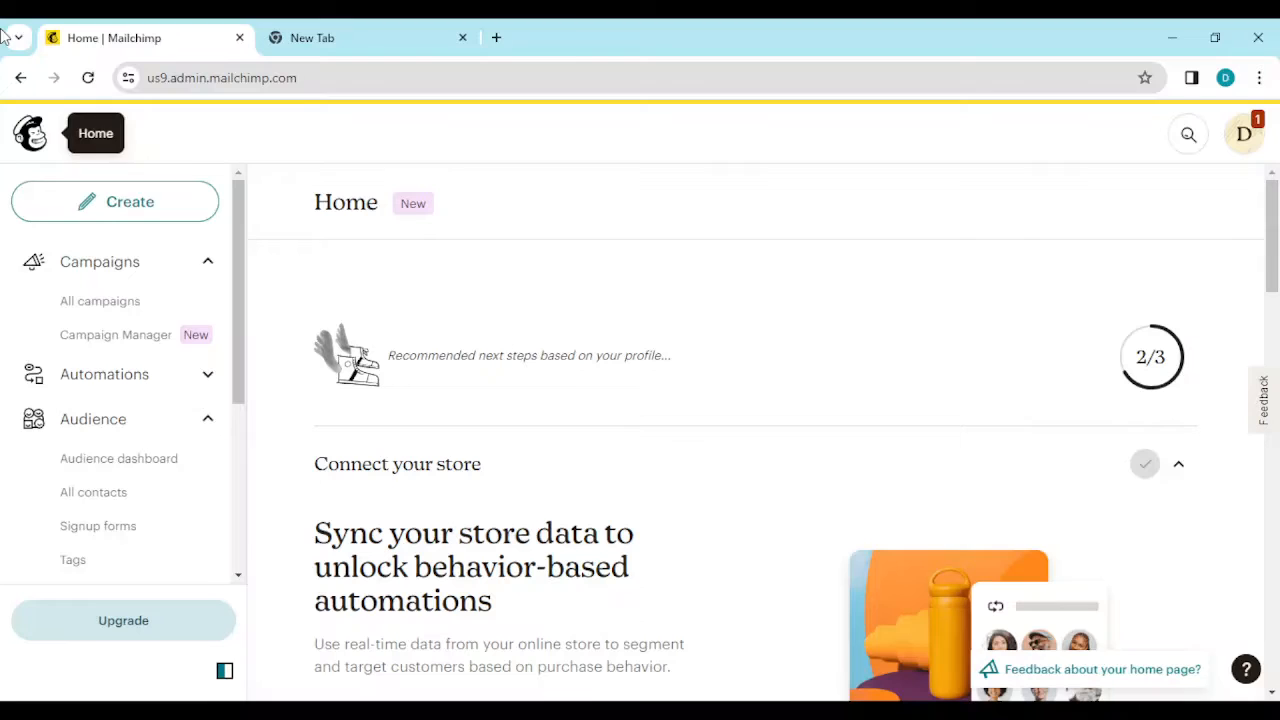
pyautogui.moveTo(100, 261)
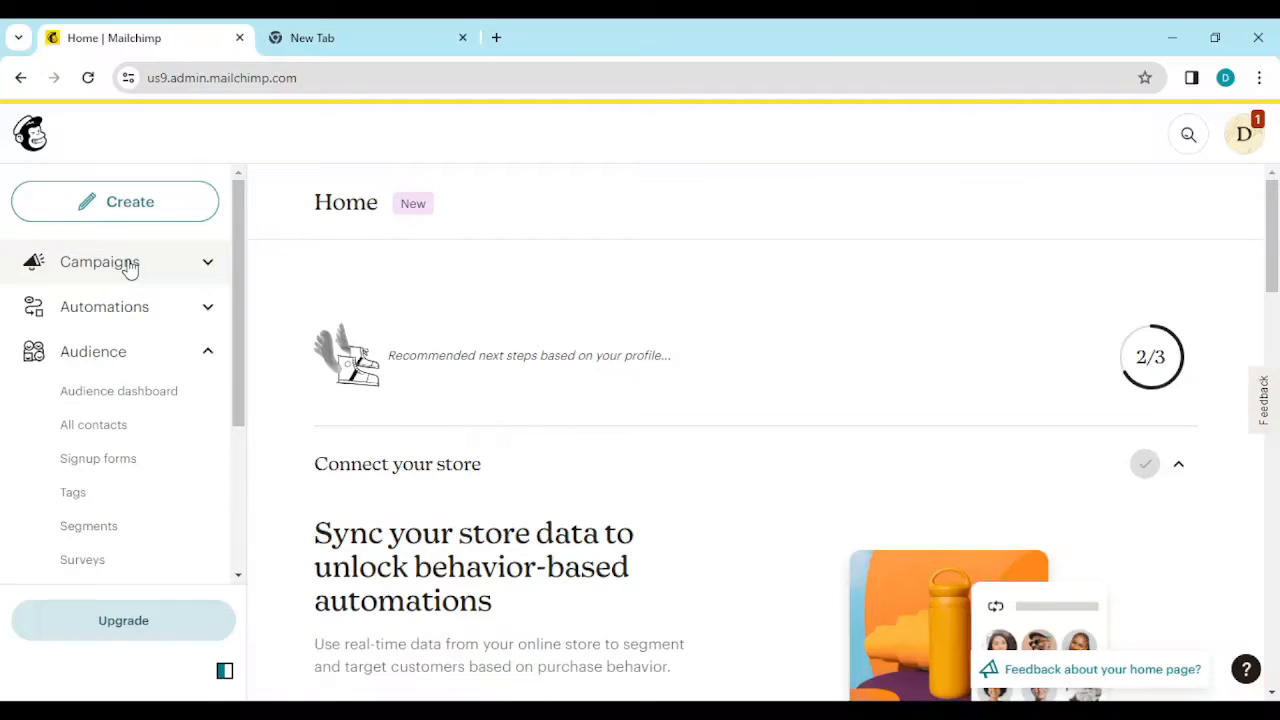
# - Browse the All campaigns list, then go to Create new
pyautogui.click(100, 261)
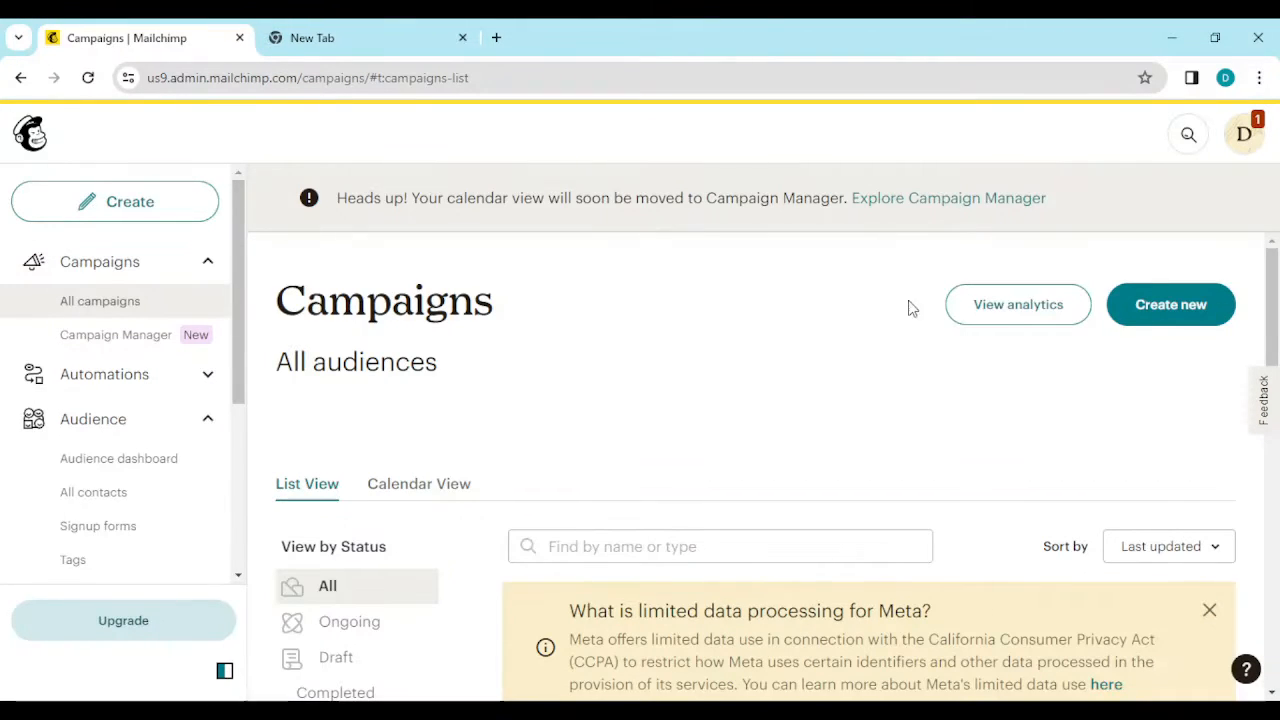
pyautogui.moveTo(1155, 456)
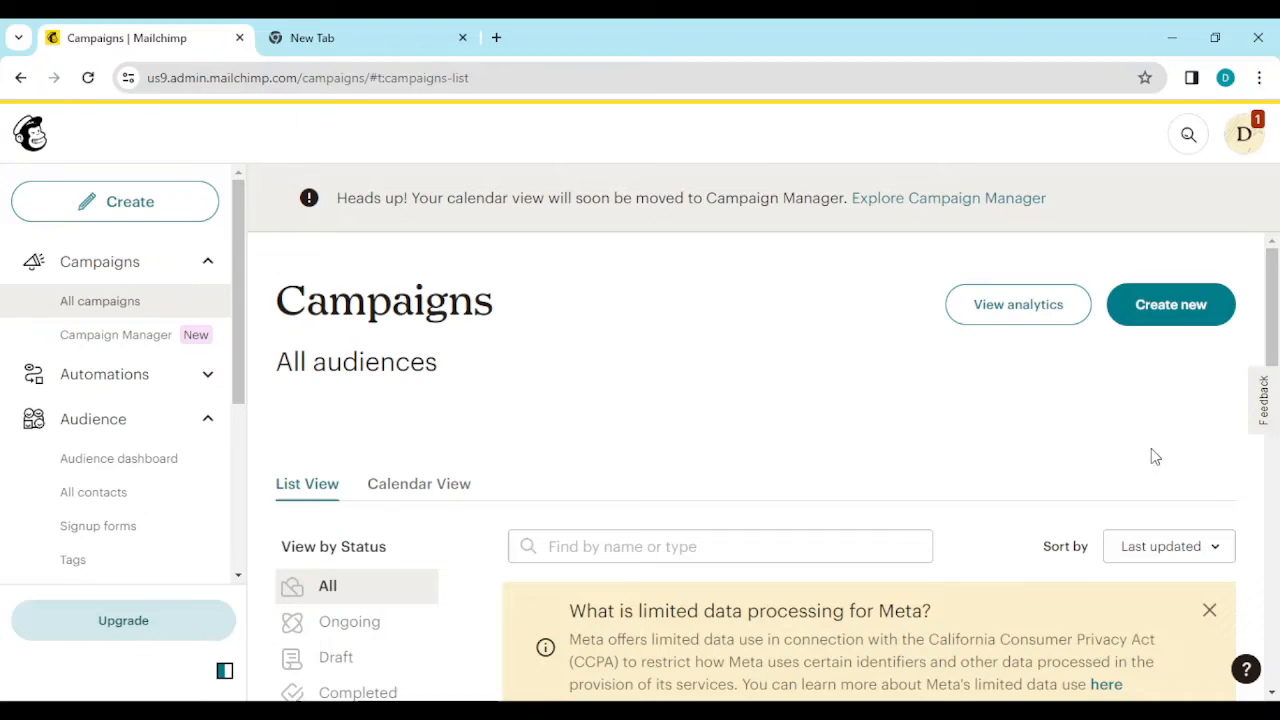
pyautogui.scroll(-3)
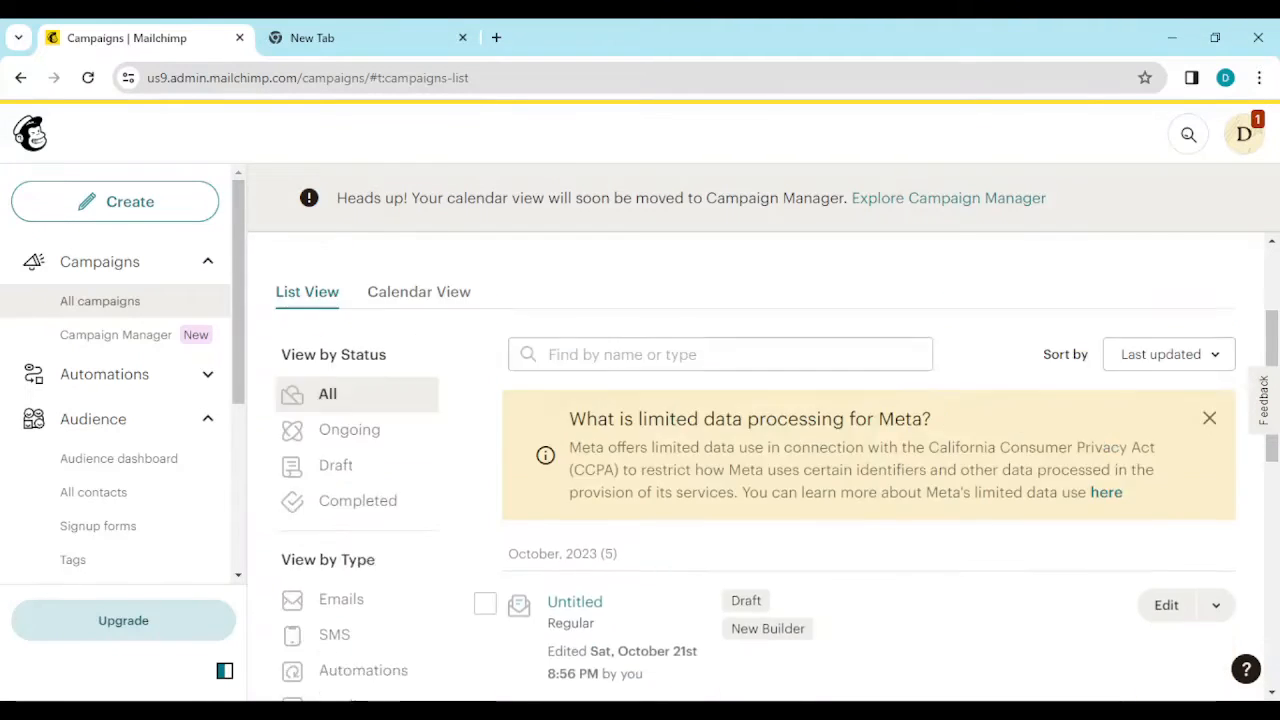
pyautogui.scroll(-3)
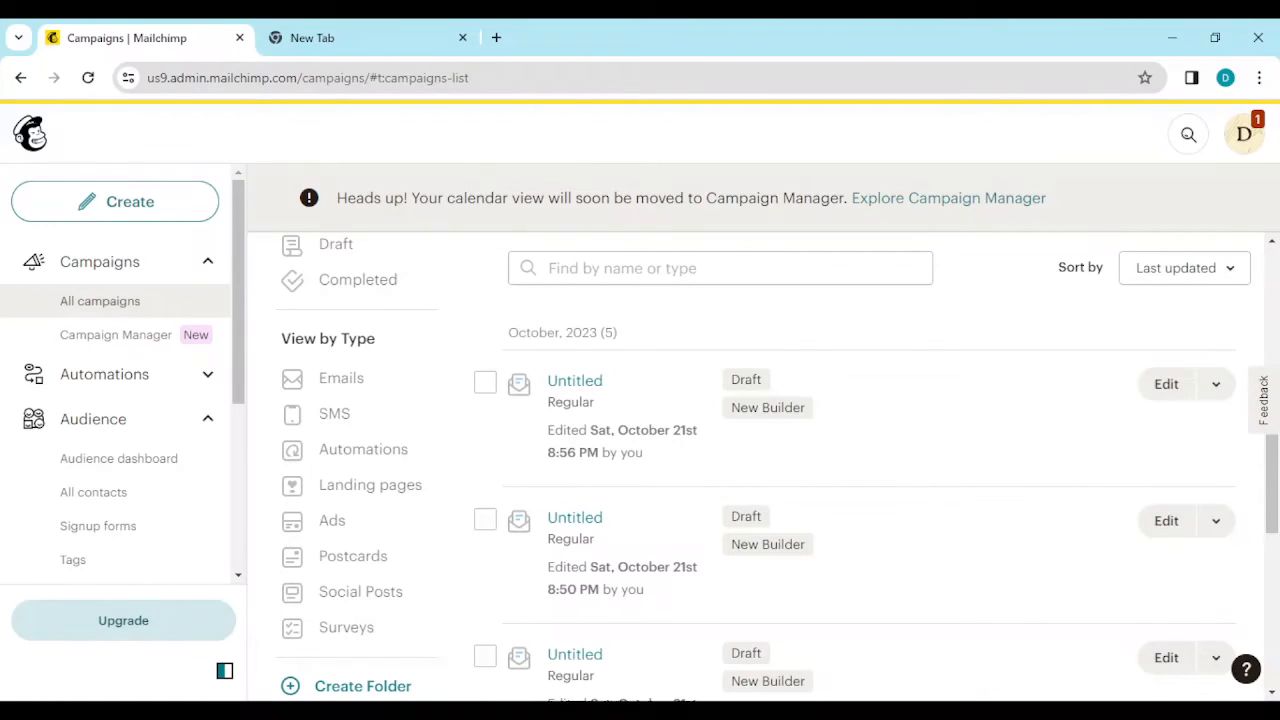
pyautogui.scroll(3)
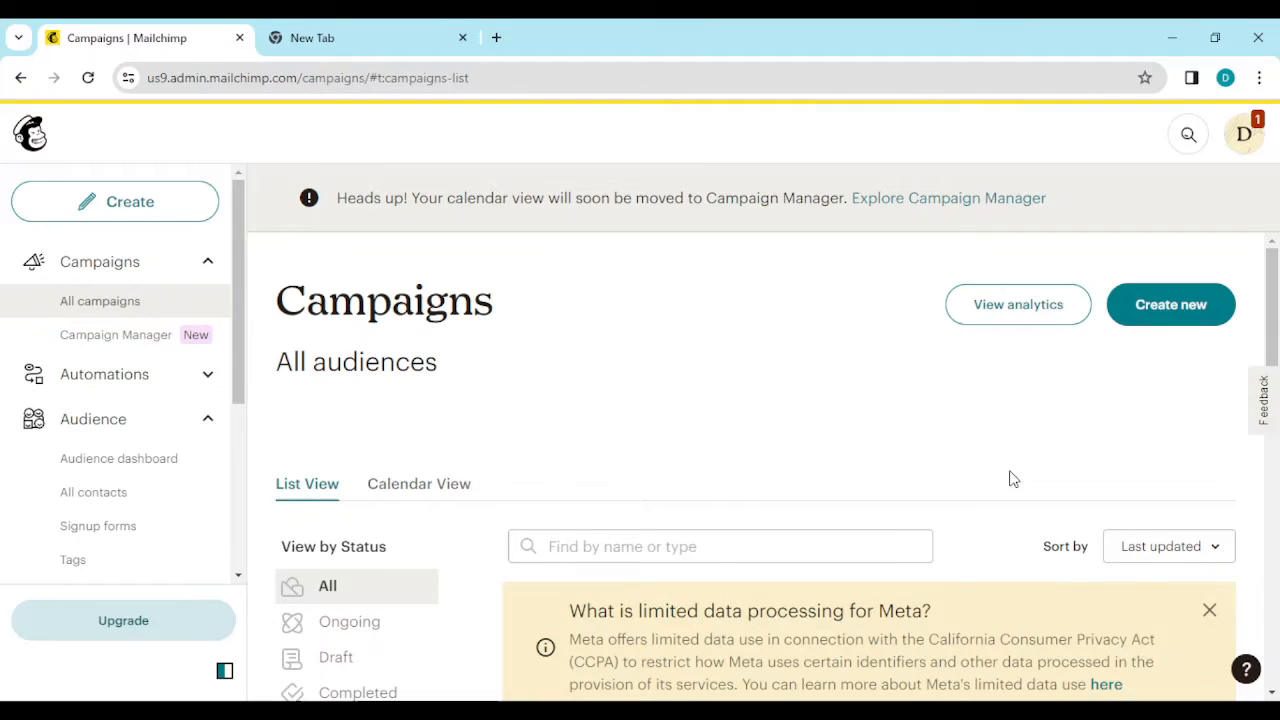
pyautogui.click(1170, 304)
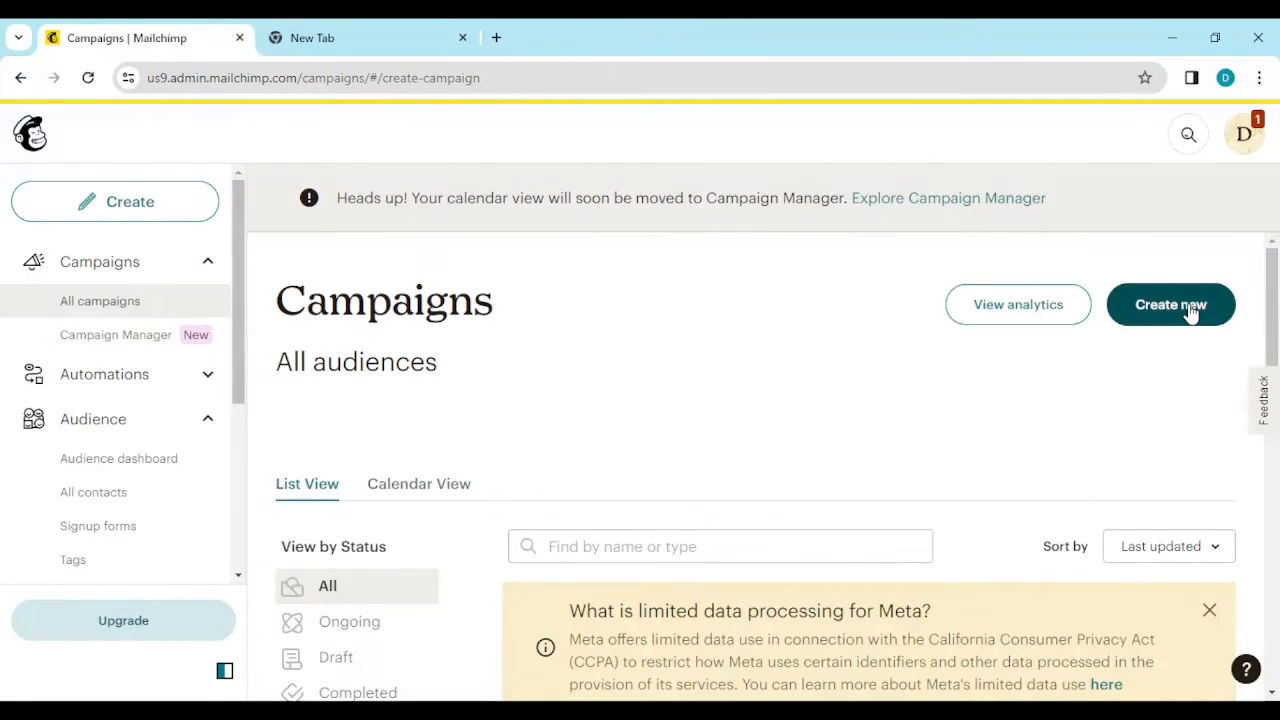
pyautogui.click(1170, 304)
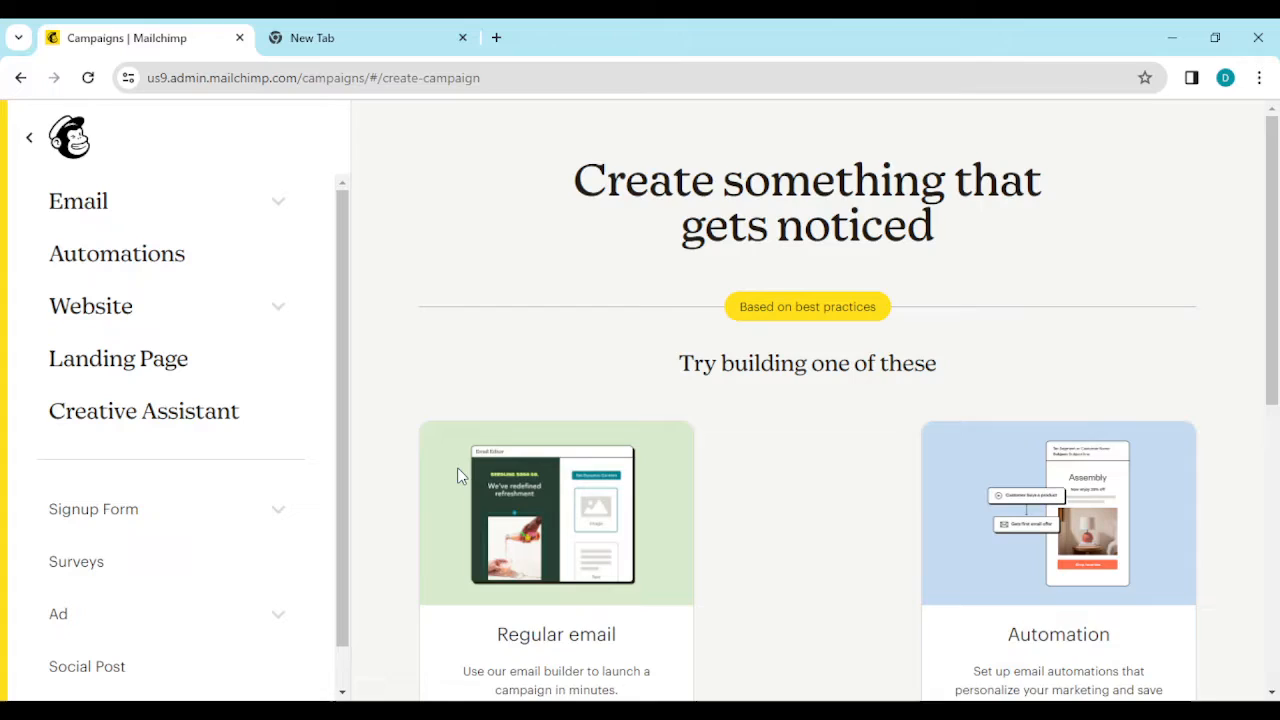
pyautogui.scroll(-3)
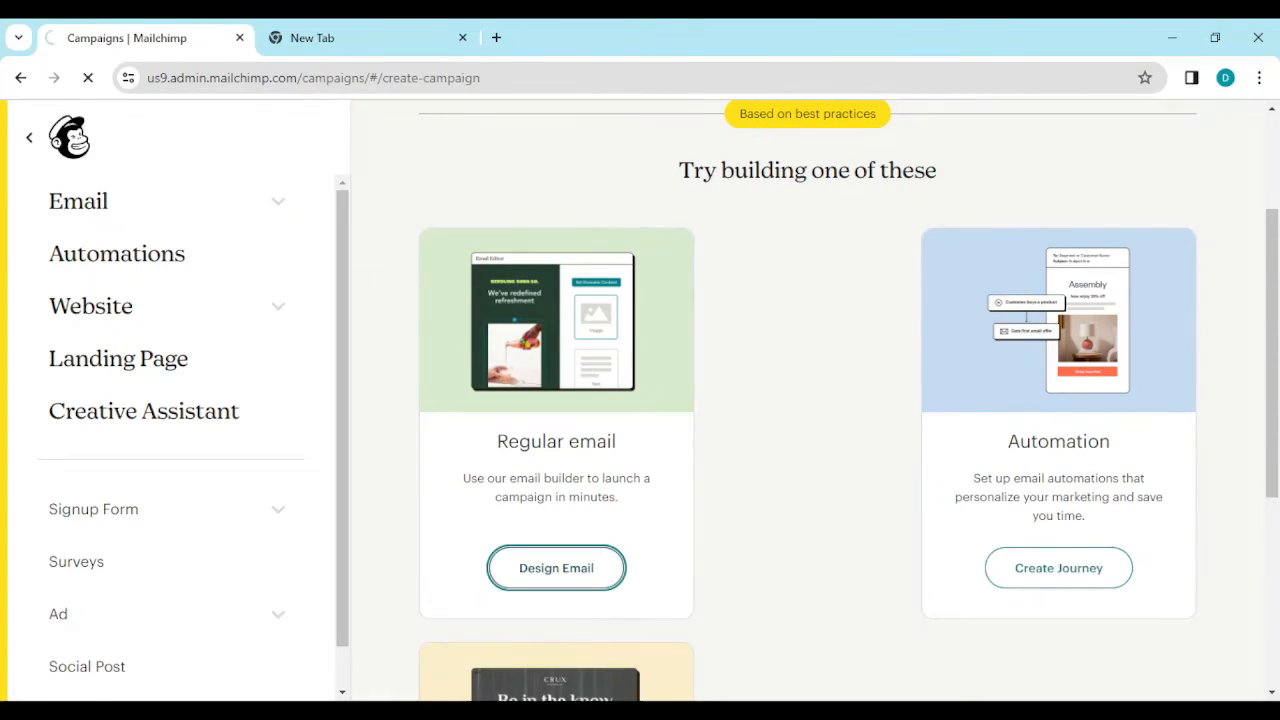
# - Choose Design Email under Regular email and review the Let's get started checklist
pyautogui.click(556, 568)
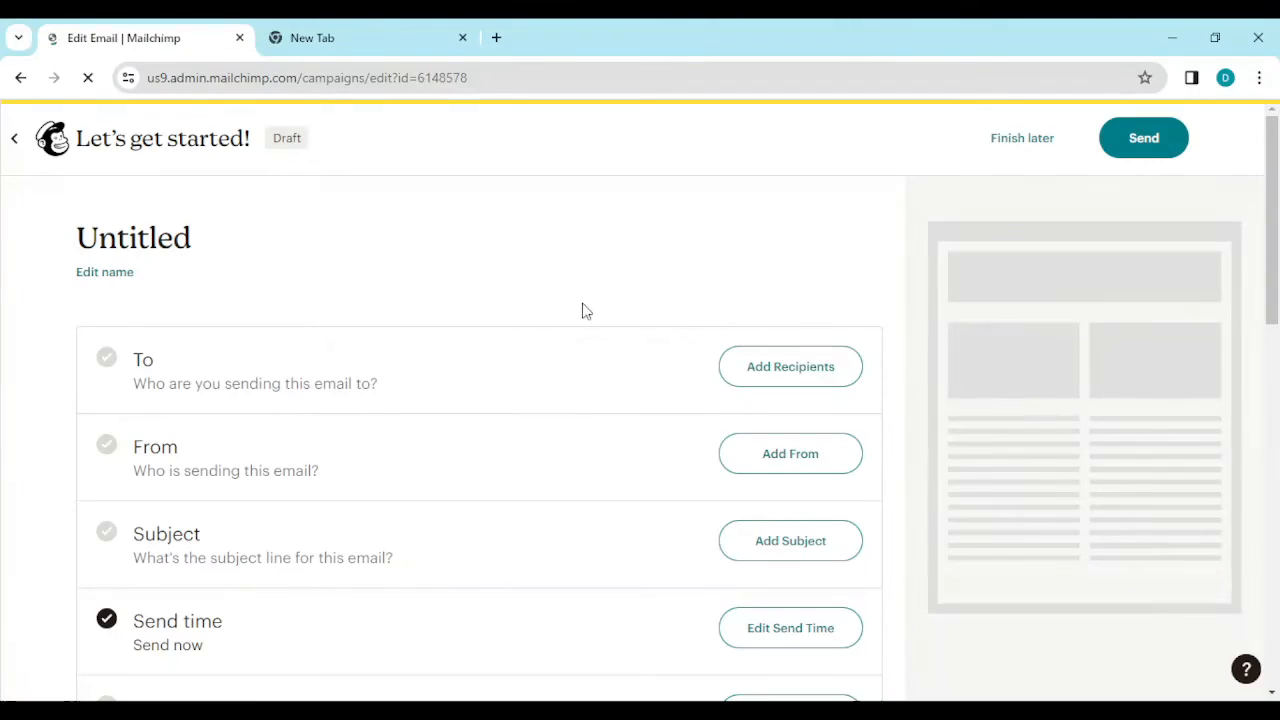
pyautogui.scroll(-3)
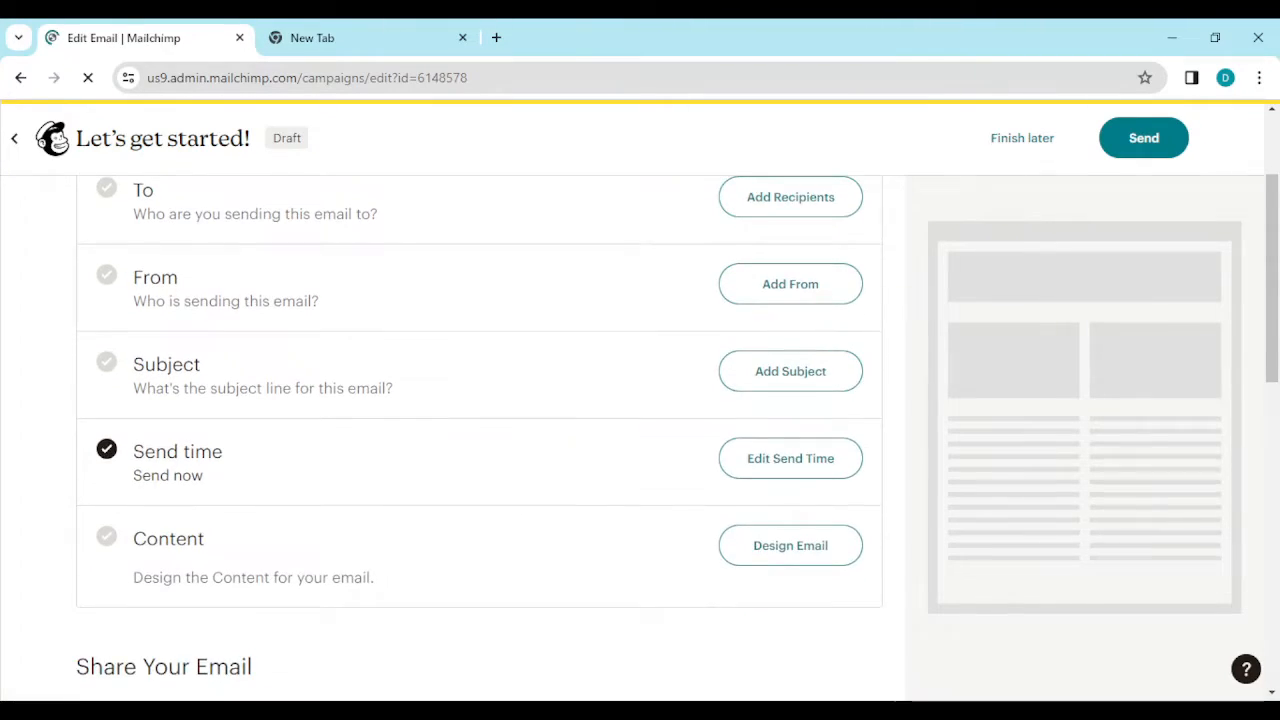
pyautogui.scroll(-3)
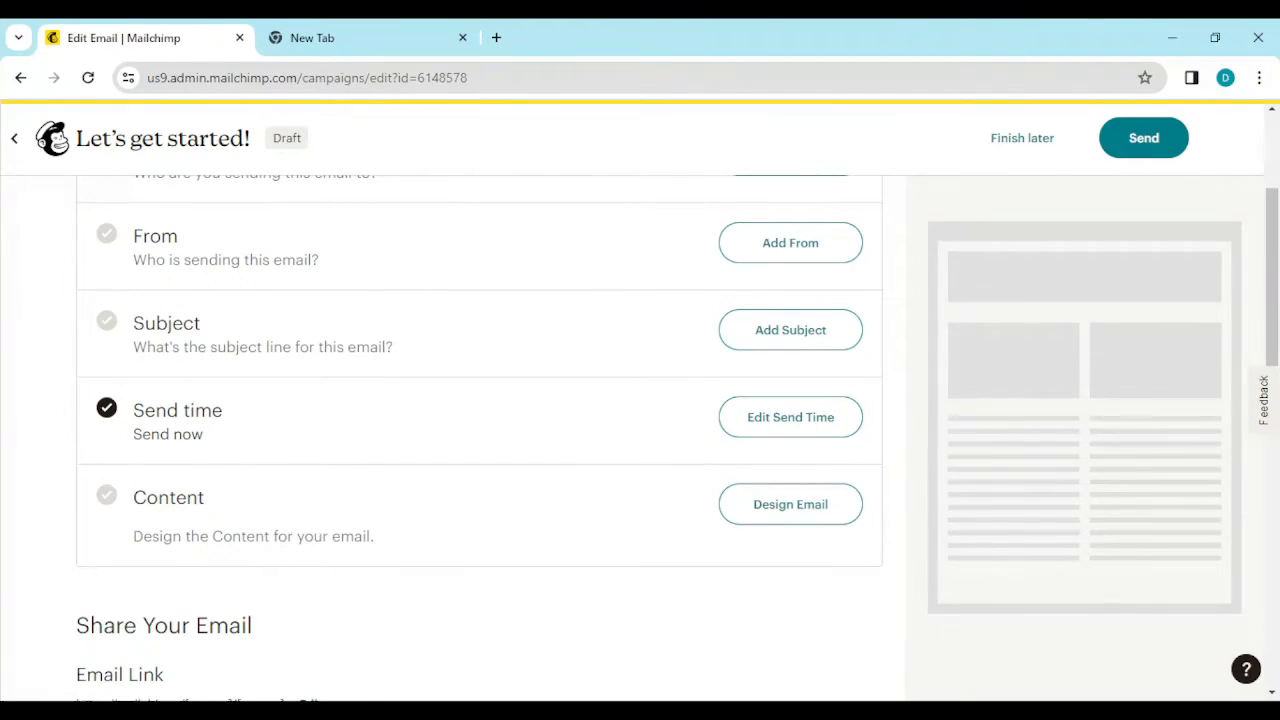
# - Open Design Email in the Content row and apply Start from scratch
pyautogui.click(790, 504)
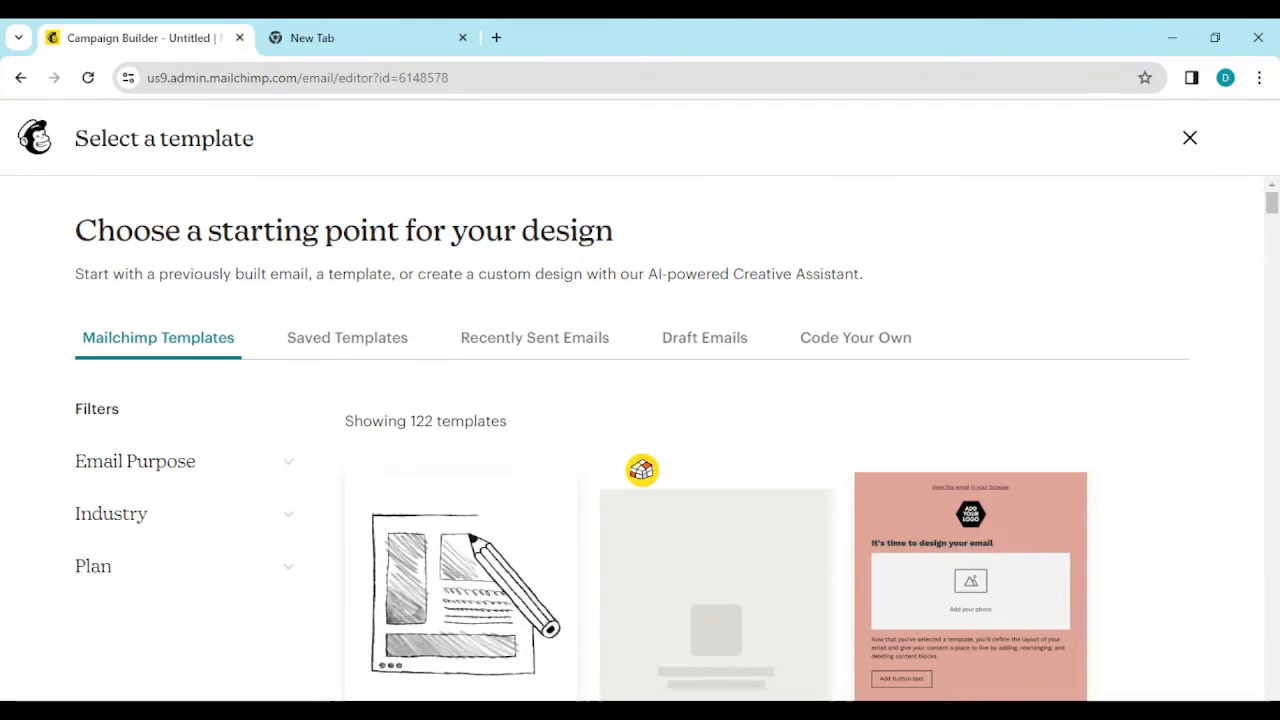
pyautogui.scroll(-3)
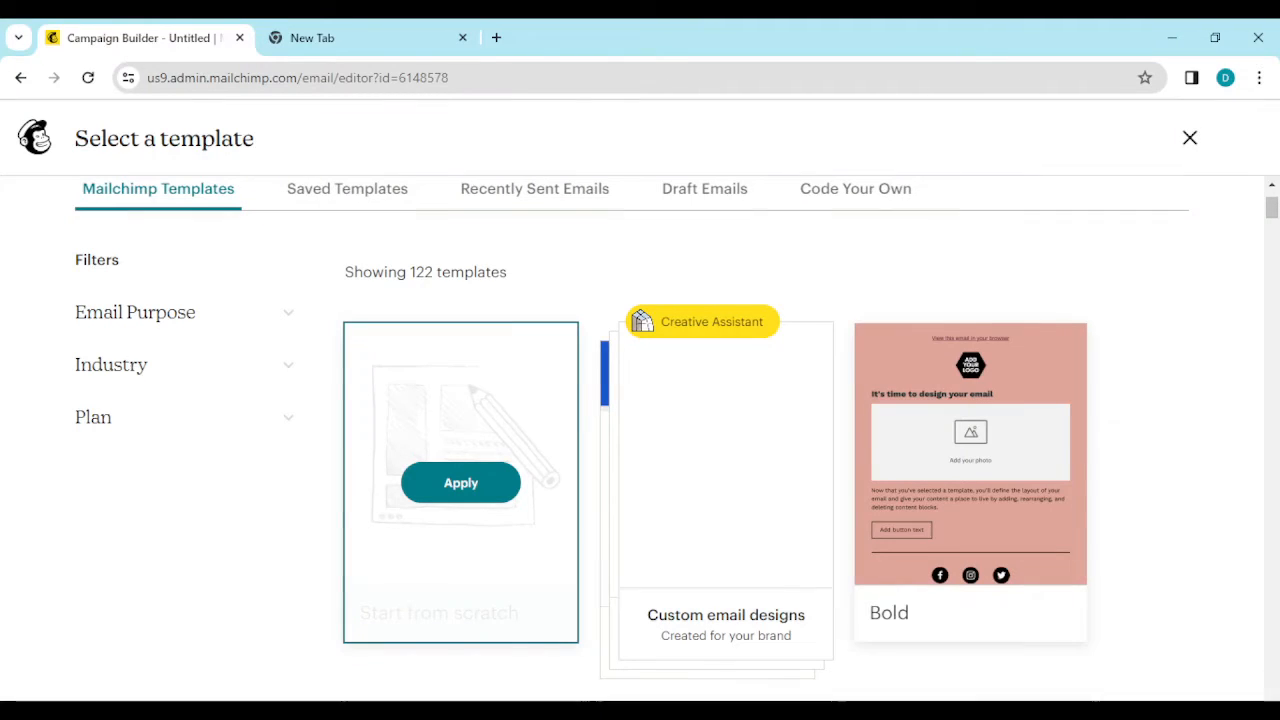
pyautogui.click(460, 482)
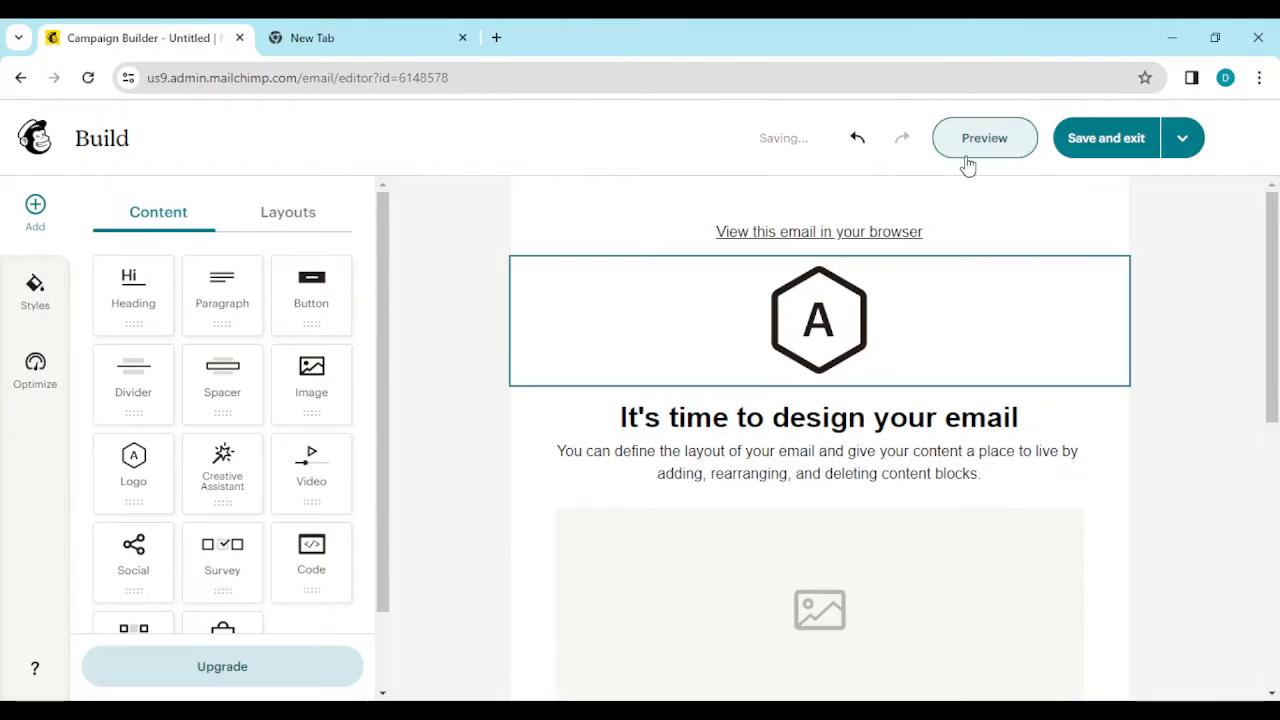
pyautogui.moveTo(820, 413)
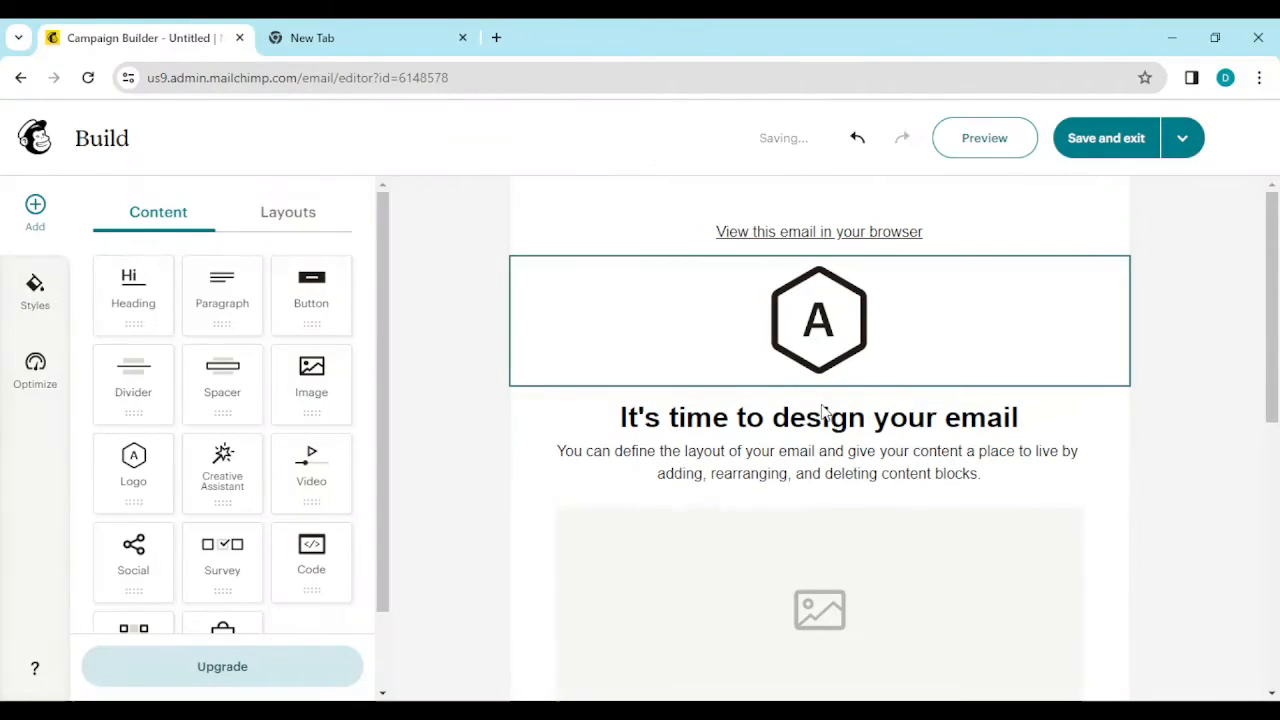
pyautogui.moveTo(720, 385)
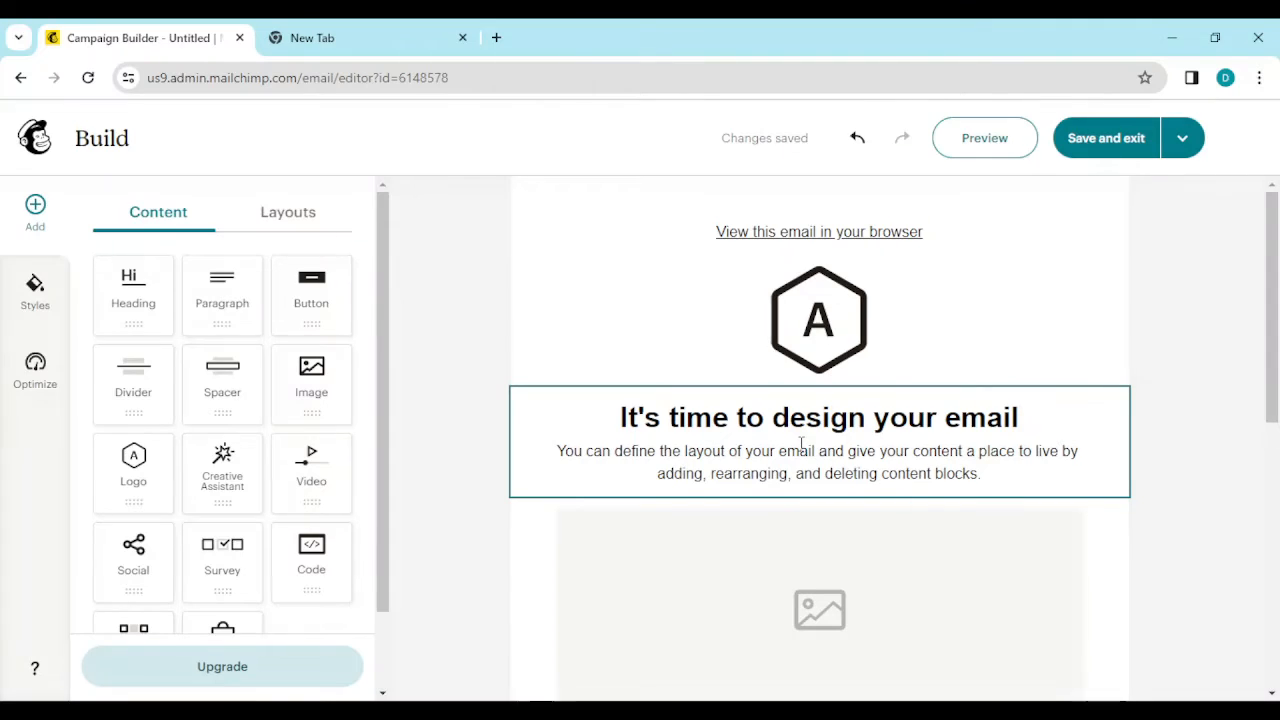
# - Select the intro paragraph under 'It's time to design your email' for editing
pyautogui.click(818, 460)
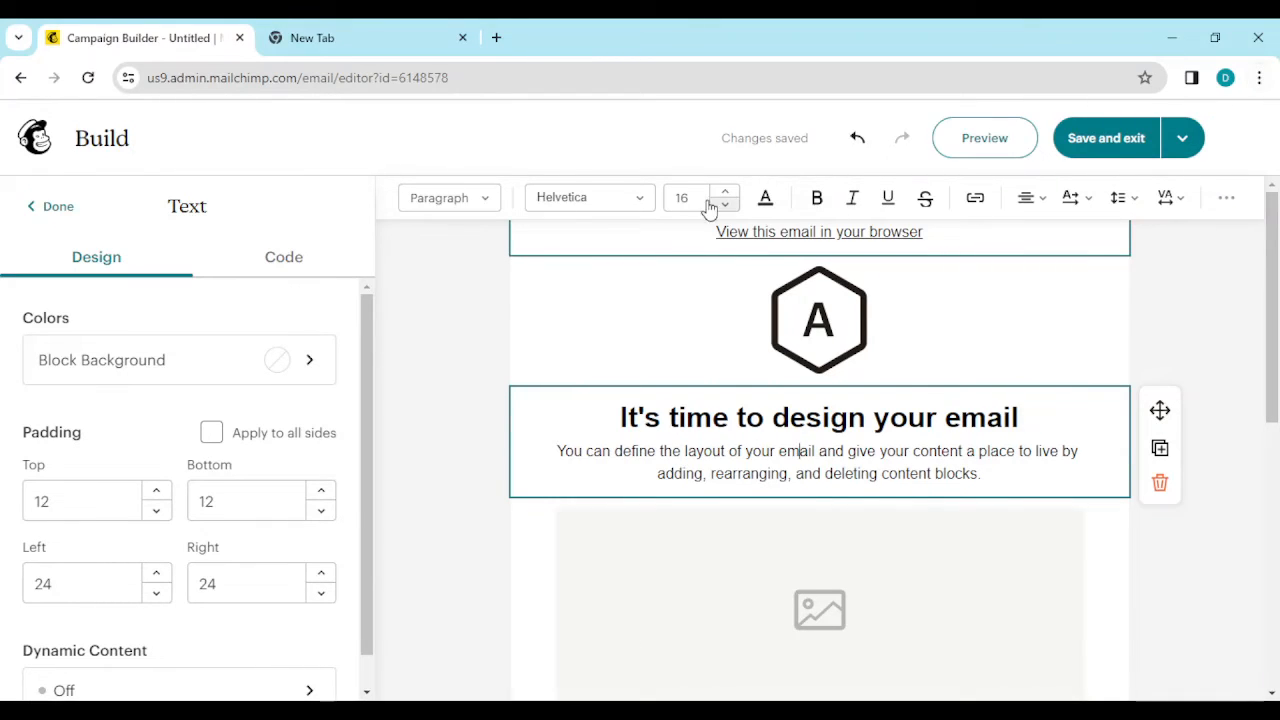
pyautogui.moveTo(888, 197)
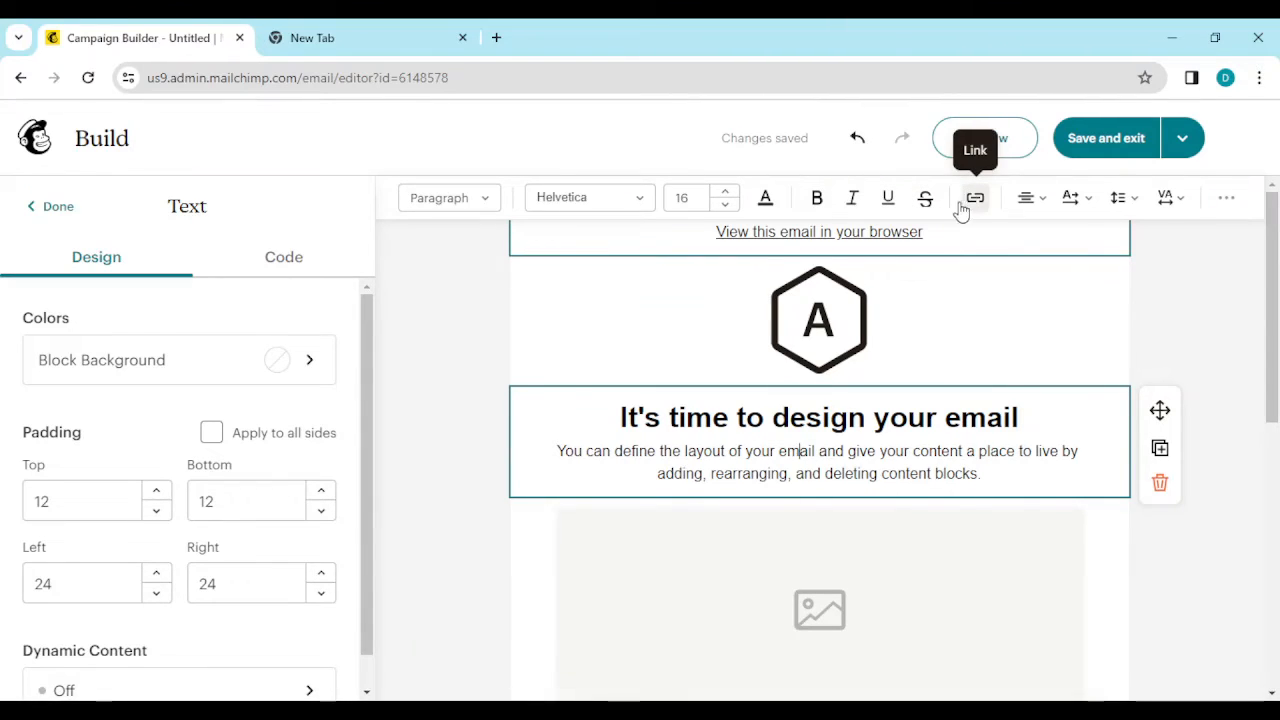
# - Add a link to the paragraph with Link to set to Web
pyautogui.click(974, 197)
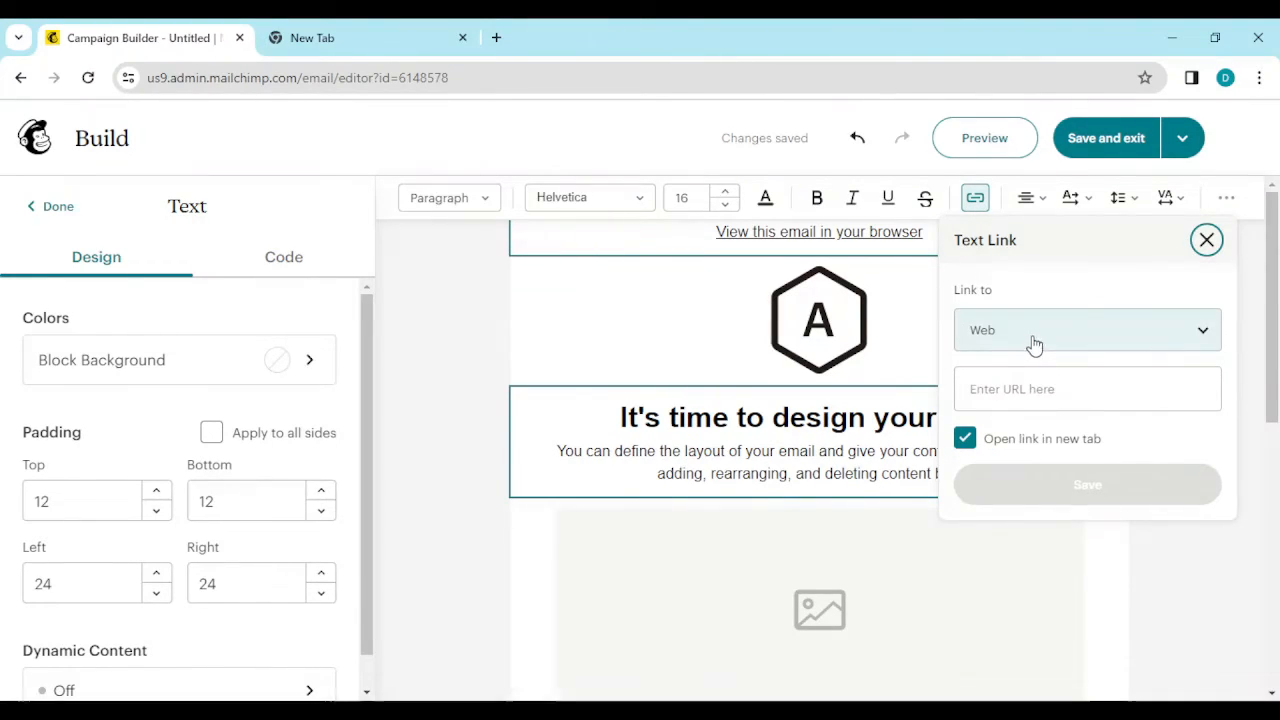
pyautogui.click(1085, 330)
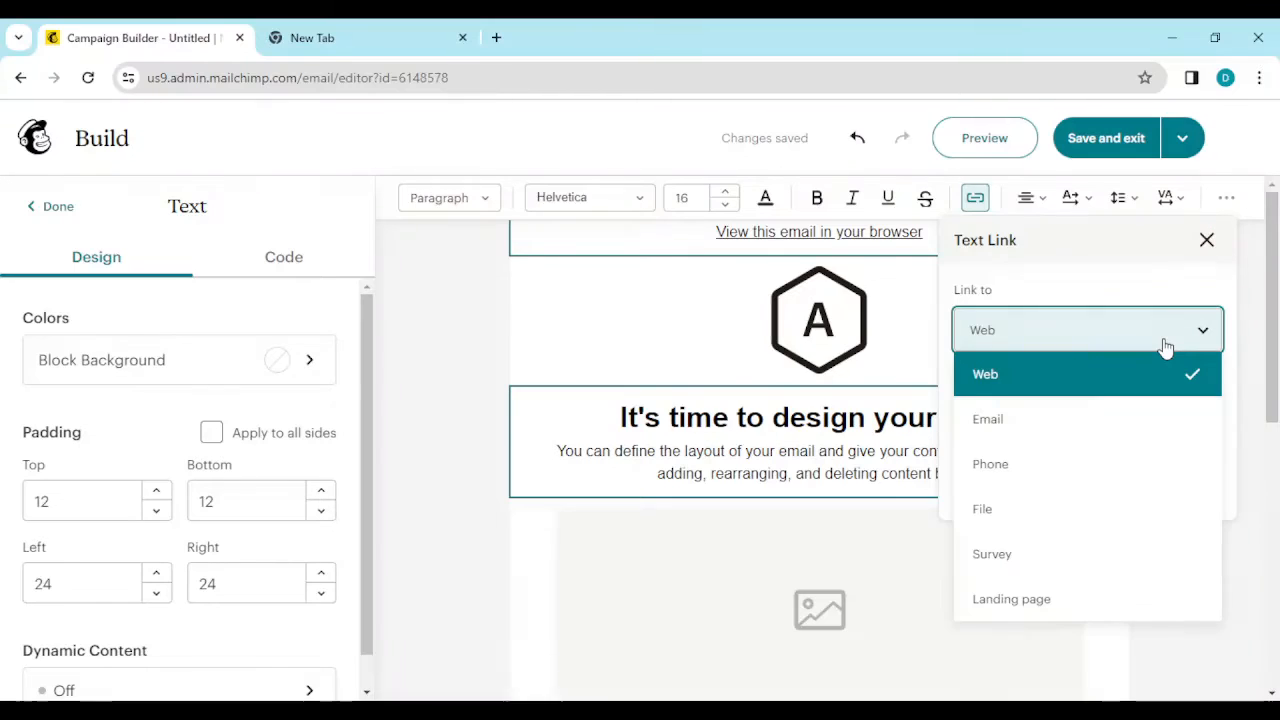
pyautogui.moveTo(1135, 395)
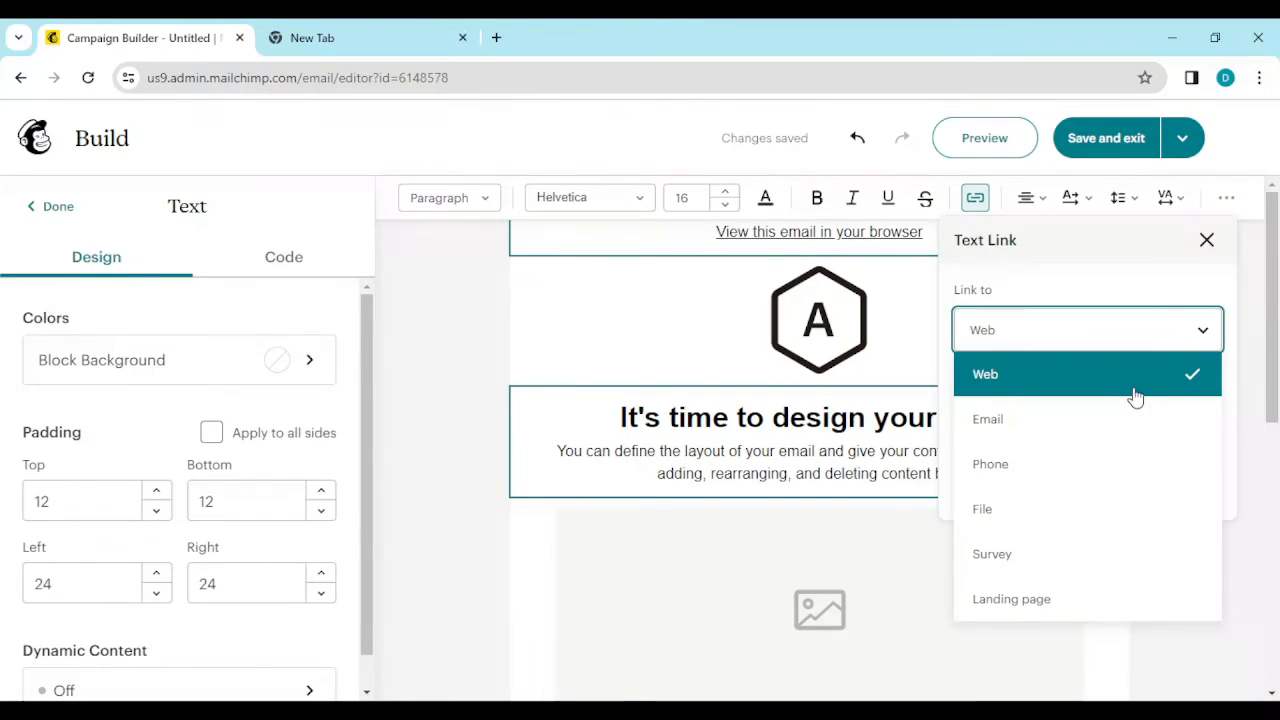
pyautogui.moveTo(1137, 380)
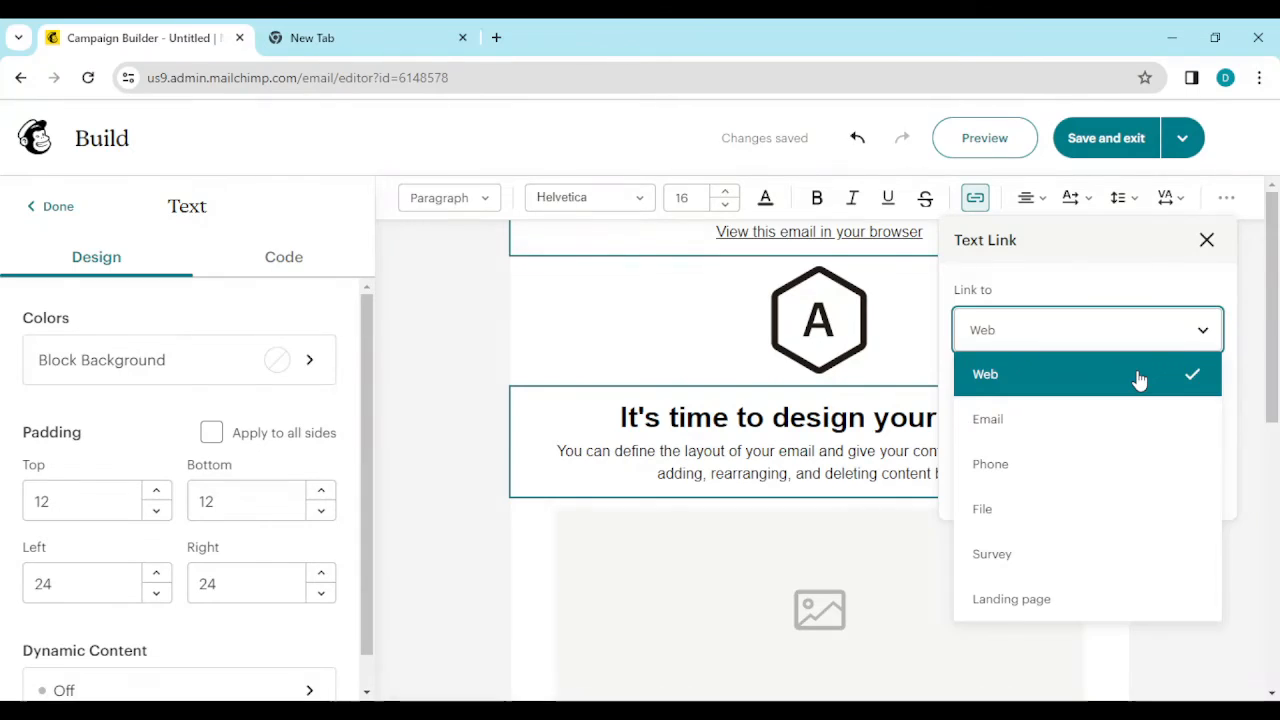
pyautogui.click(1085, 373)
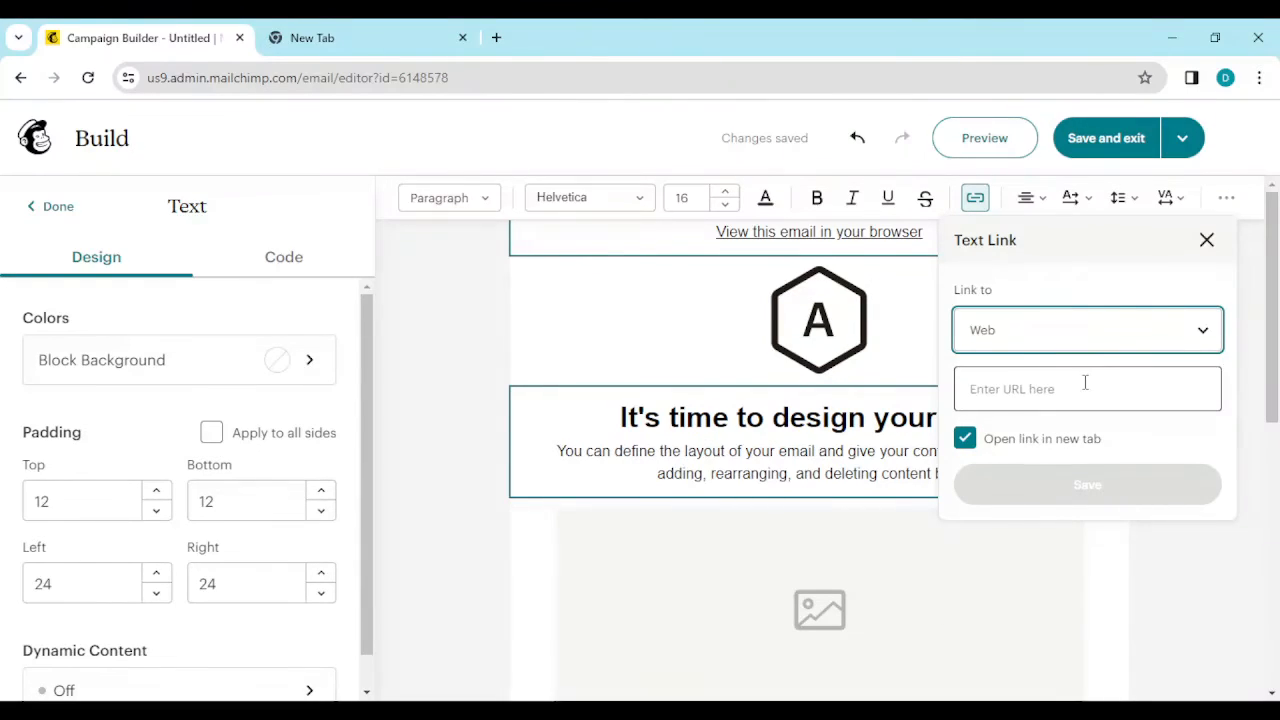
pyautogui.click(1087, 388)
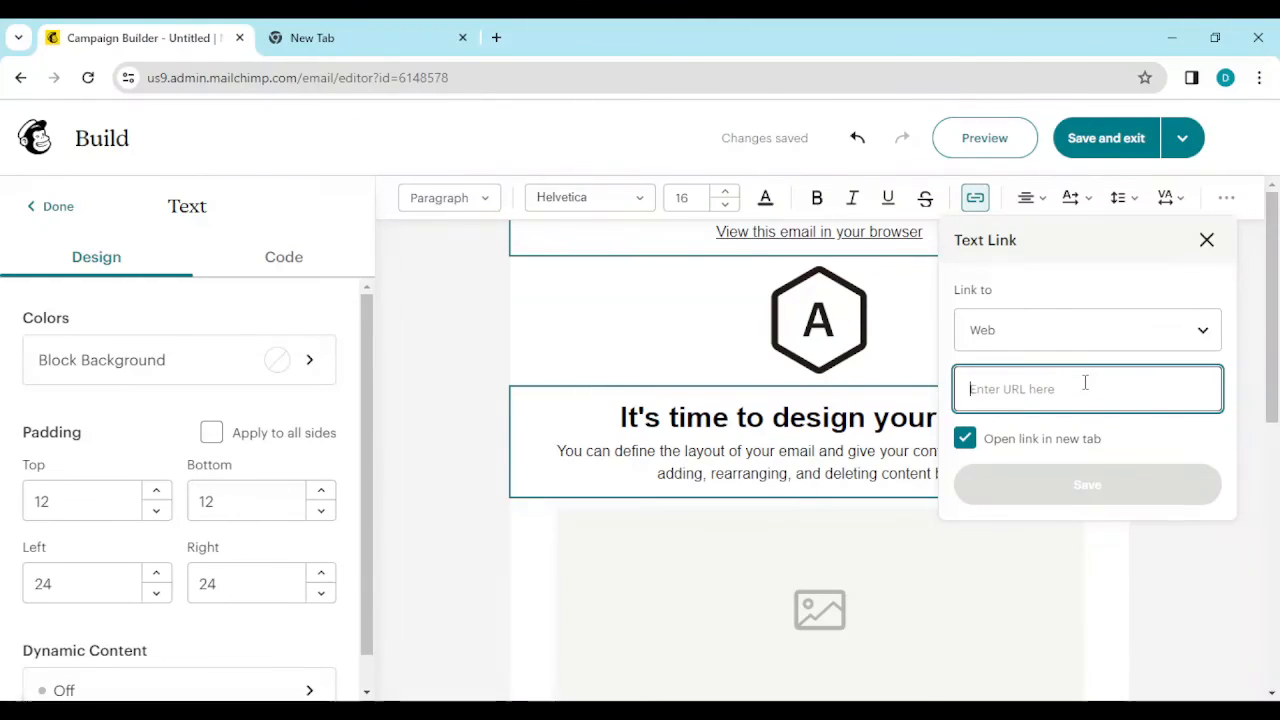
pyautogui.moveTo(1080, 475)
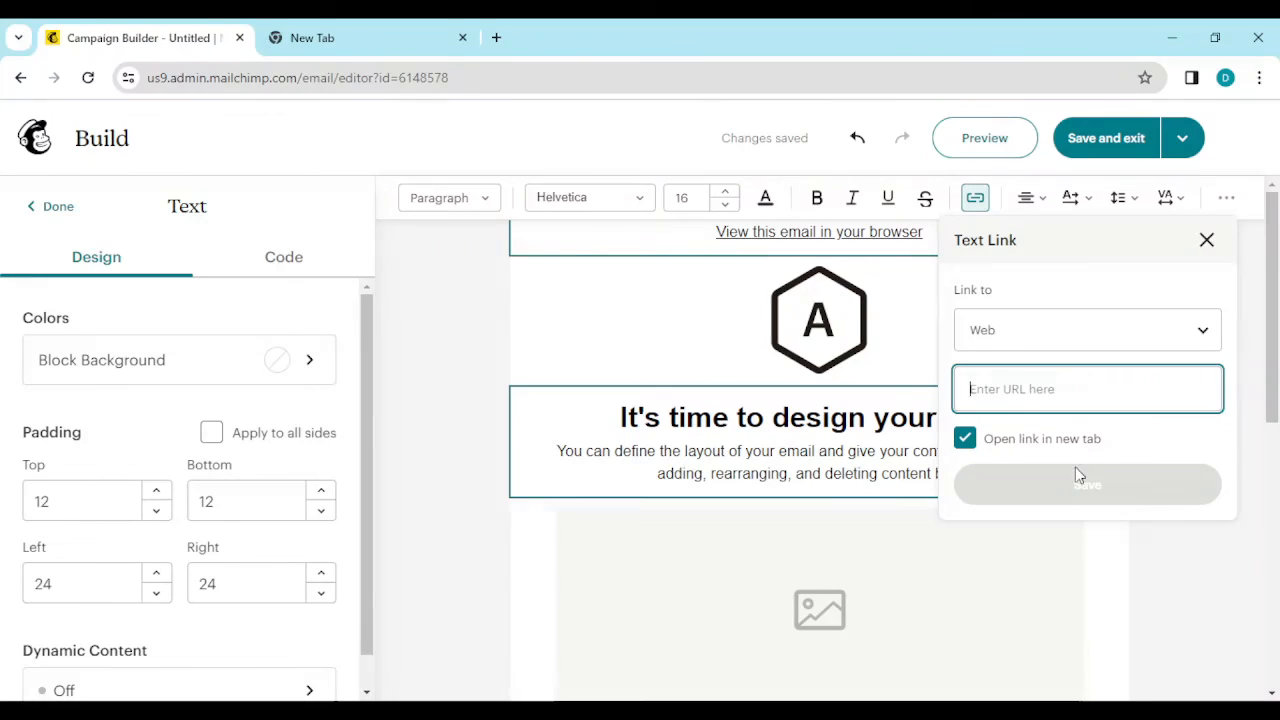